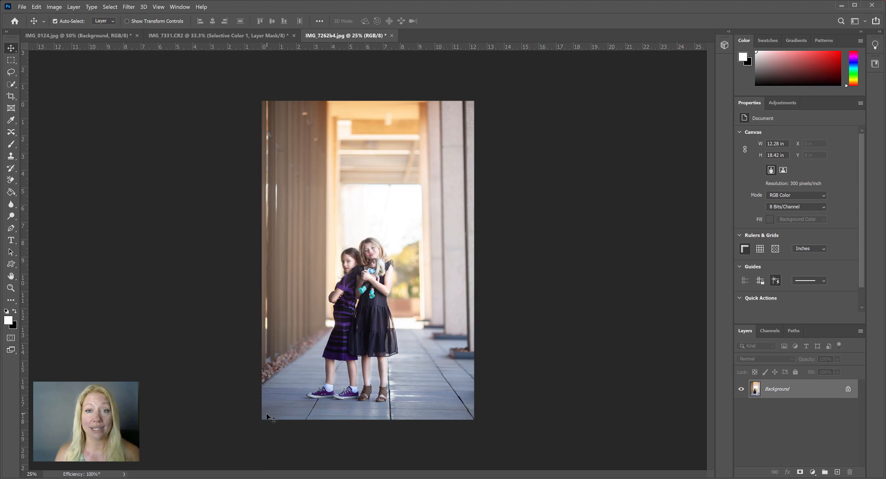
mouse_move(446, 334)
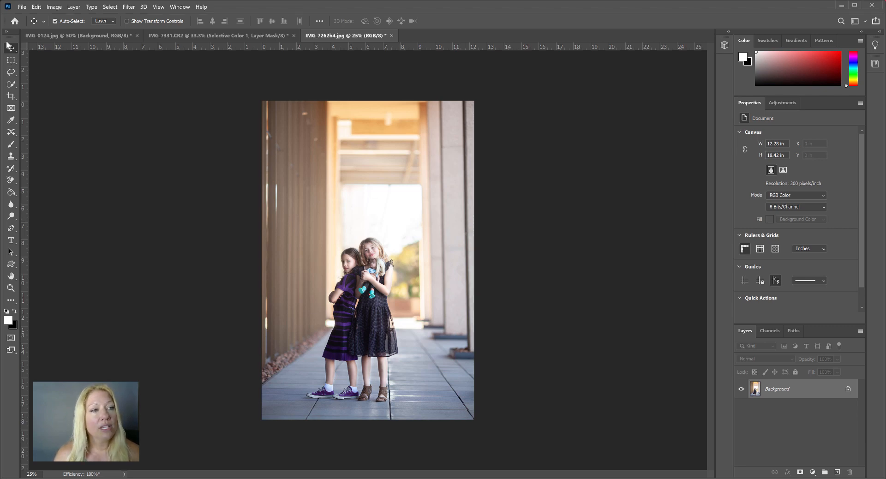
mouse_move(10, 61)
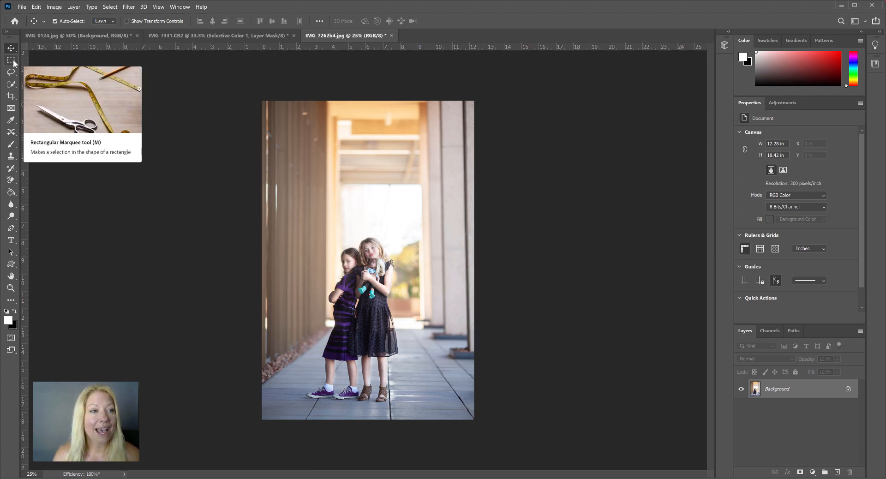
Marquee-select the photo's left portion and copy it to a new Layer 1 via Layer Via Copy
click(11, 60)
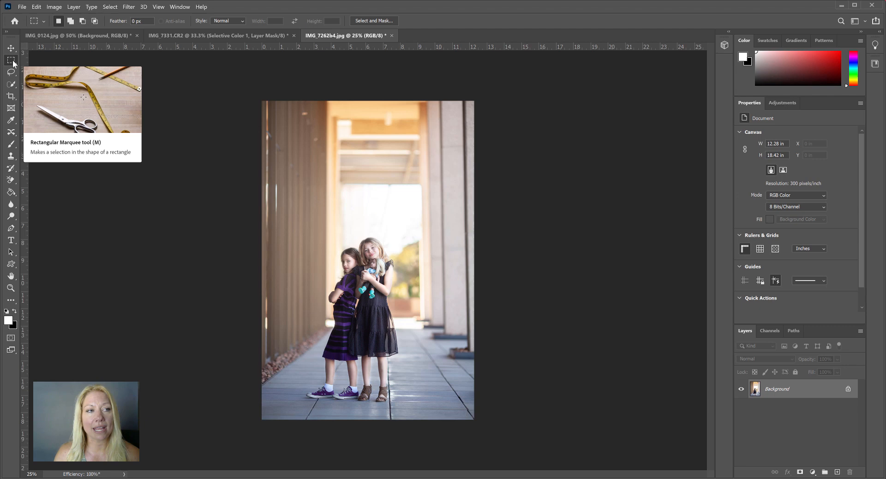
mouse_move(268, 104)
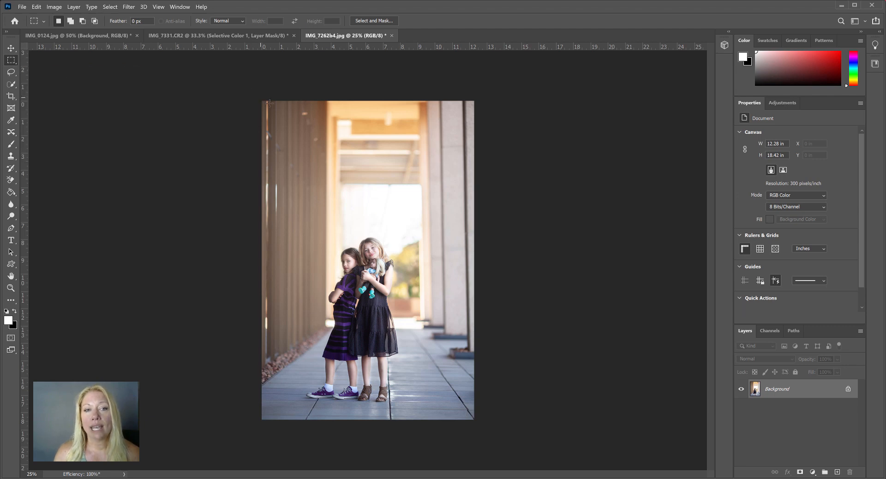
drag(264, 102, 375, 408)
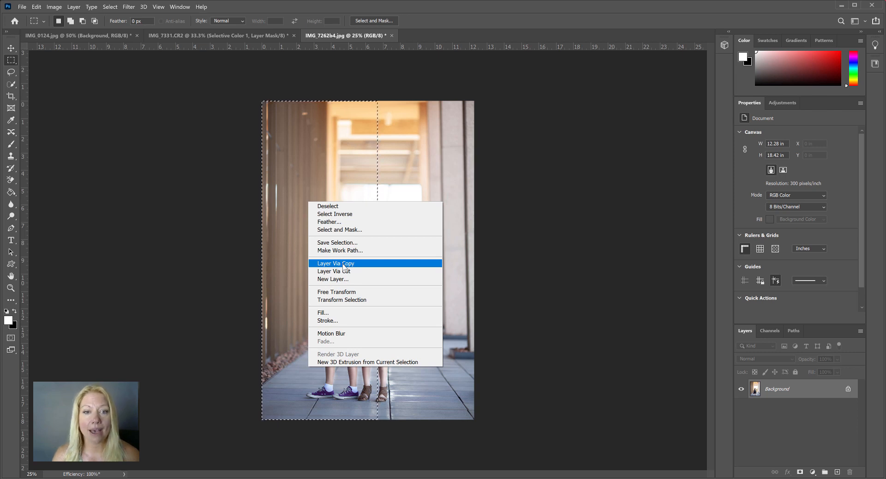
click(335, 263)
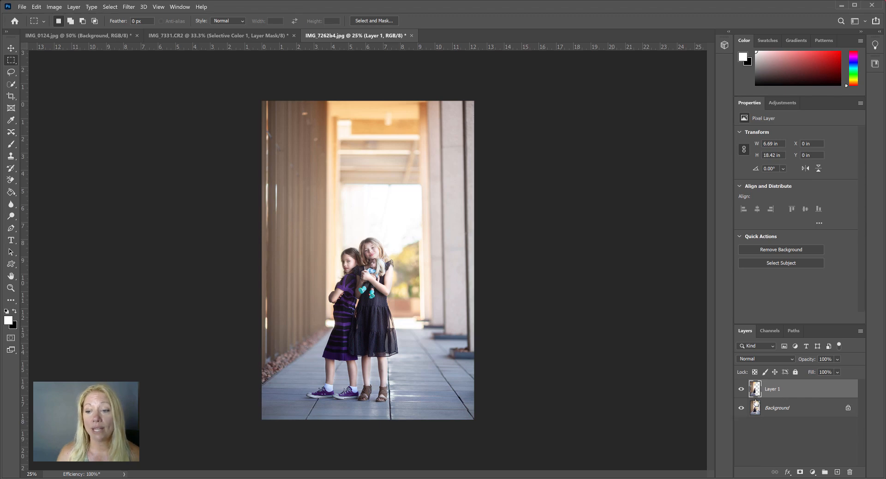
mouse_move(772, 389)
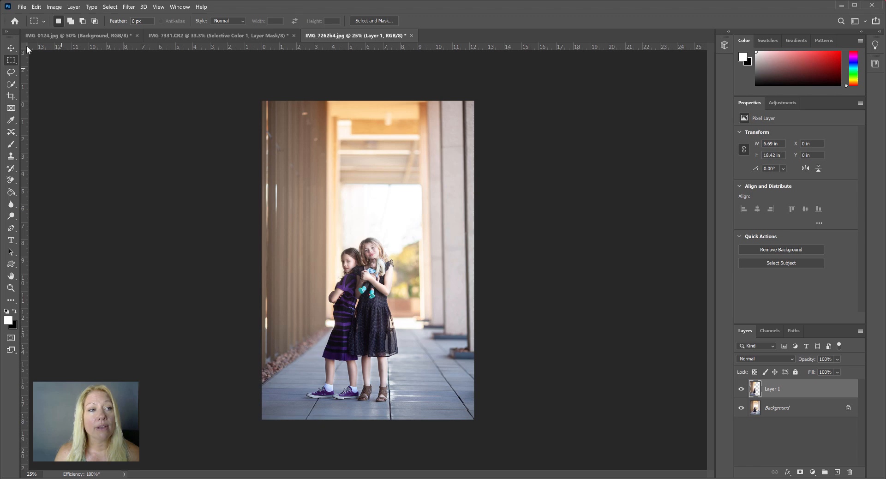
Slide Layer 1's copied strip toward the right side so the girl appears twice
click(11, 48)
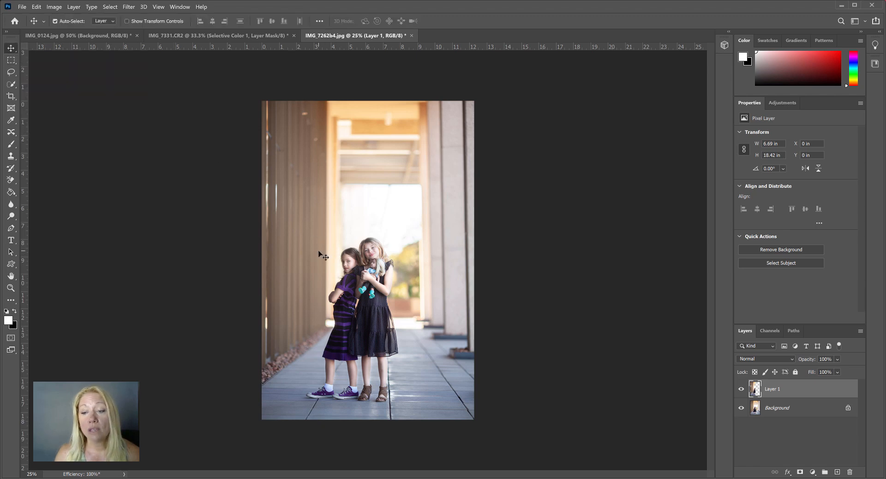
drag(368, 254, 319, 254)
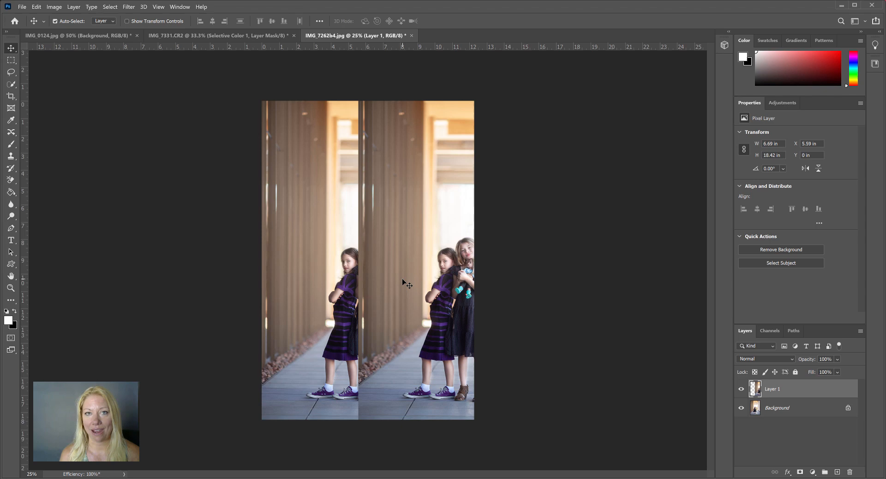
mouse_move(401, 284)
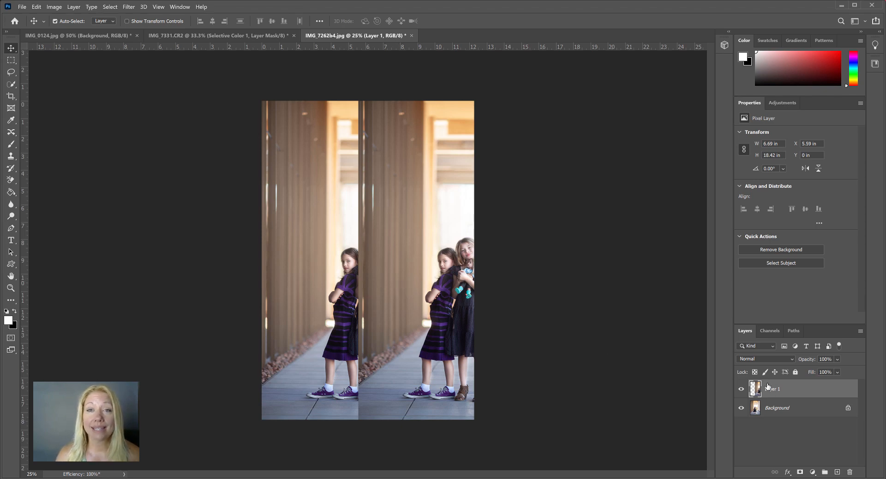
mouse_move(793, 388)
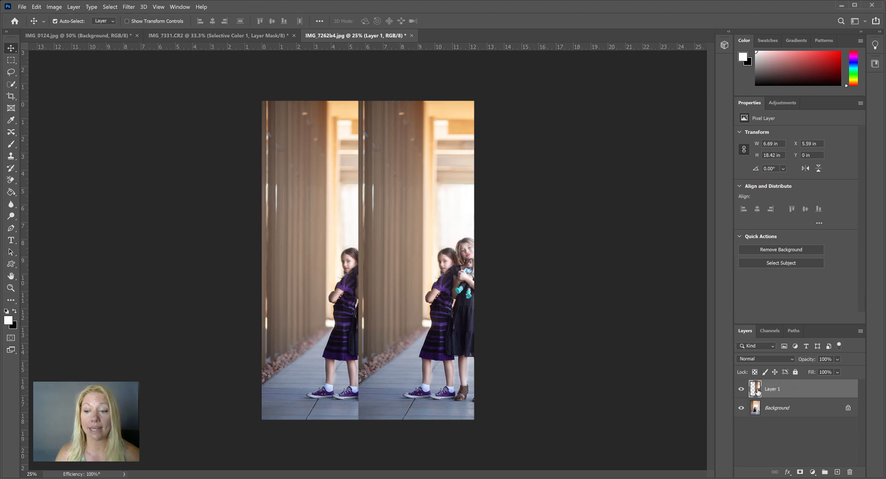
Flip Layer 1 horizontally through Edit > Transform to mirror the pillars
click(35, 6)
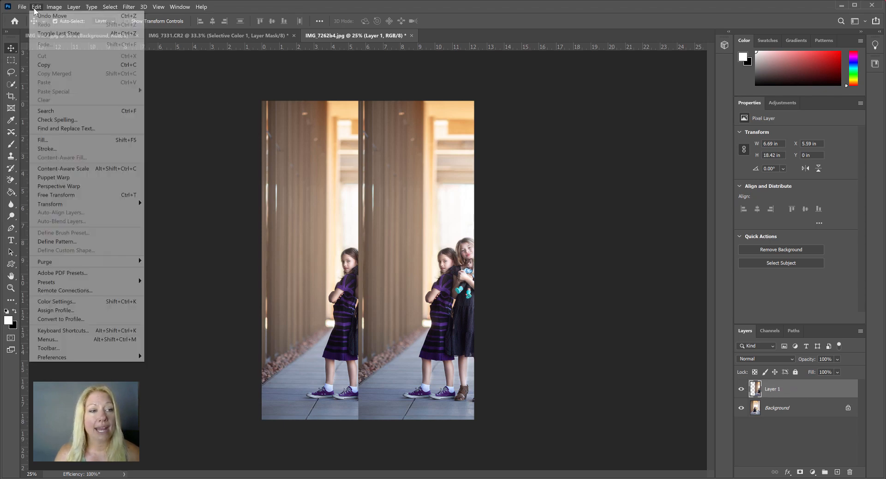
mouse_move(50, 204)
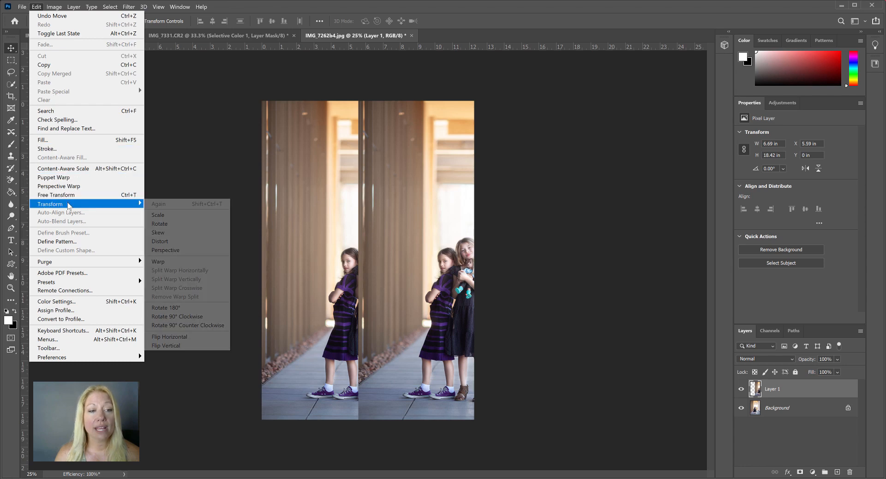
mouse_move(169, 337)
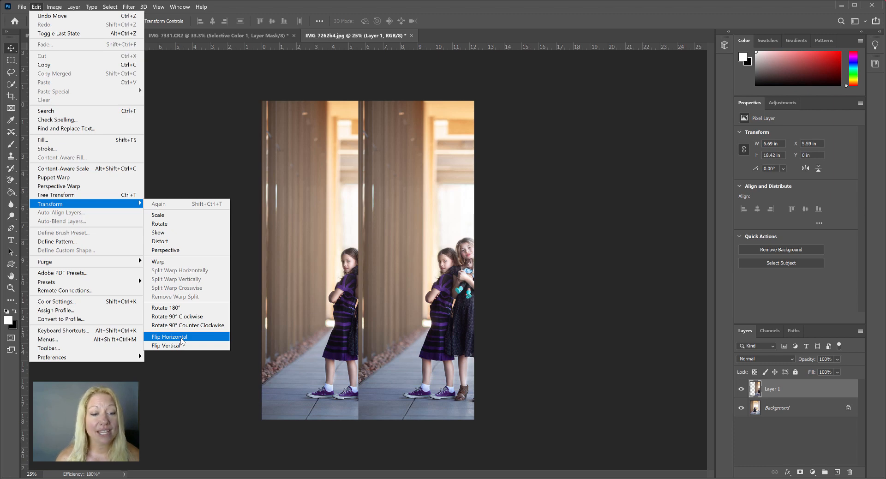
click(170, 337)
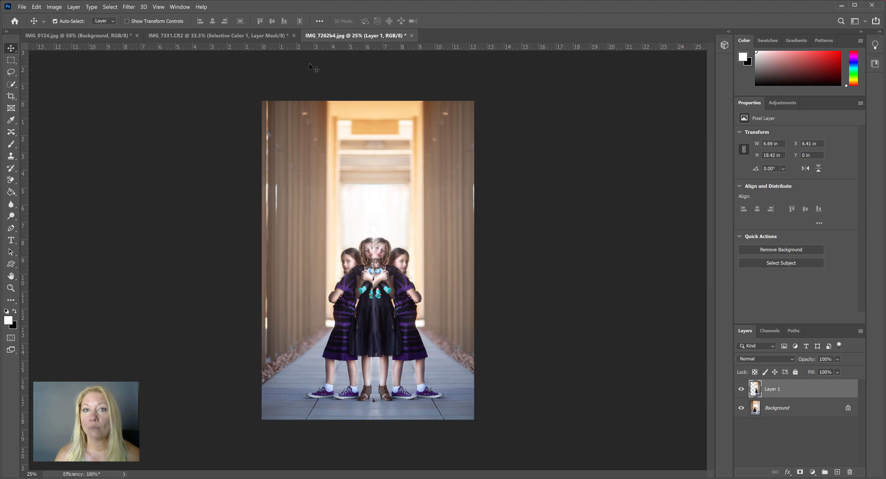
mouse_move(412, 151)
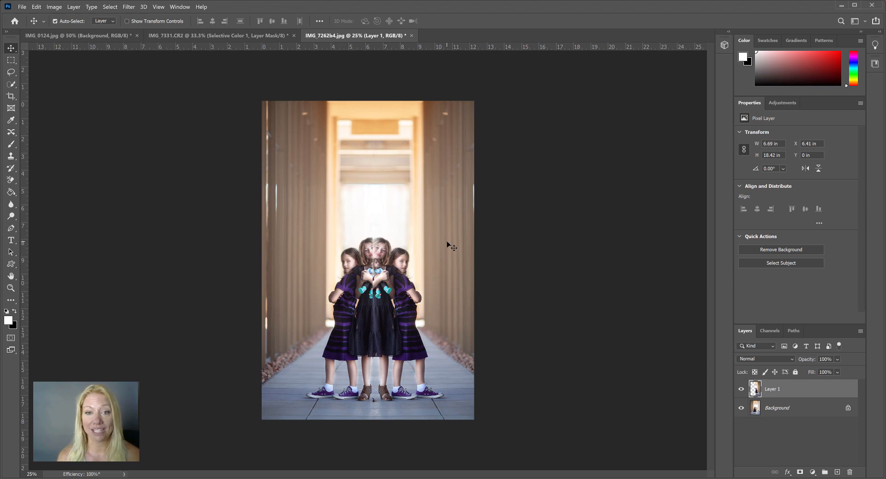
mouse_move(340, 176)
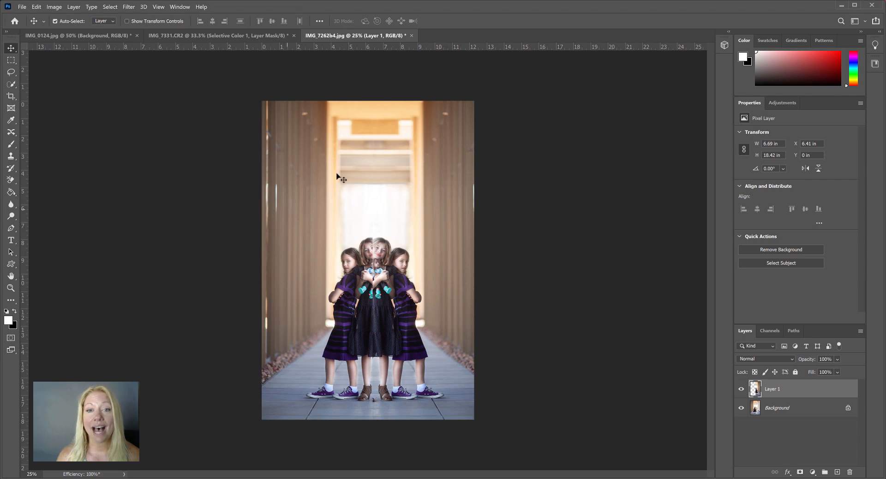
mouse_move(446, 199)
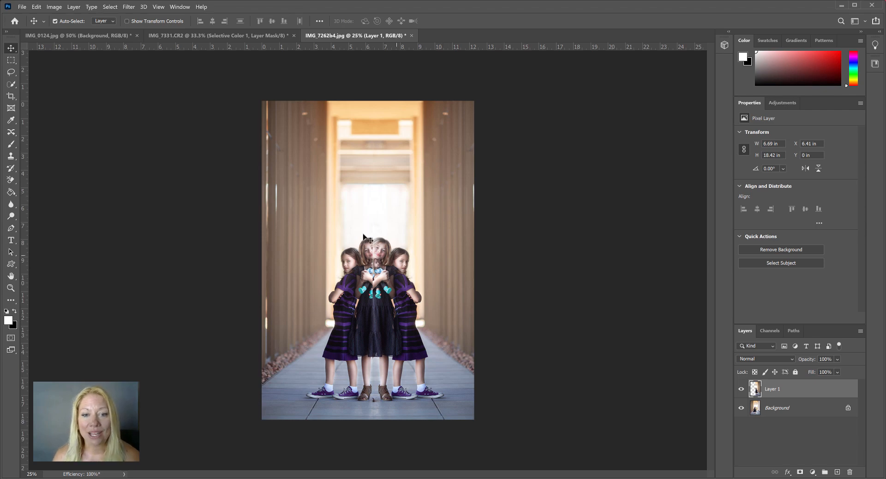
mouse_move(373, 390)
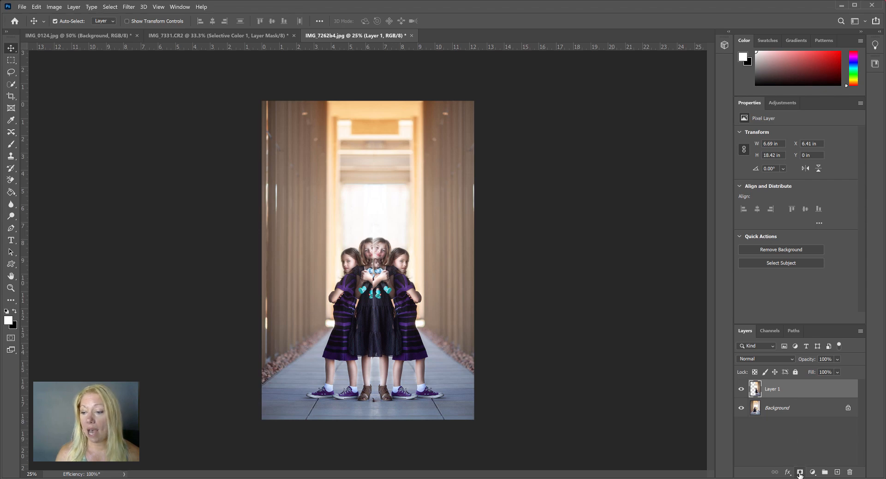
Add a white layer mask to Layer 1 and switch to the Brush tool
click(800, 472)
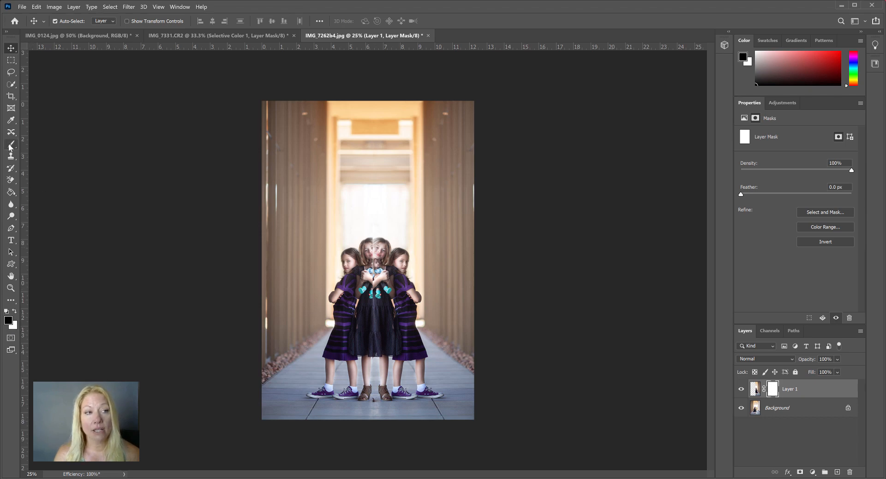
click(10, 145)
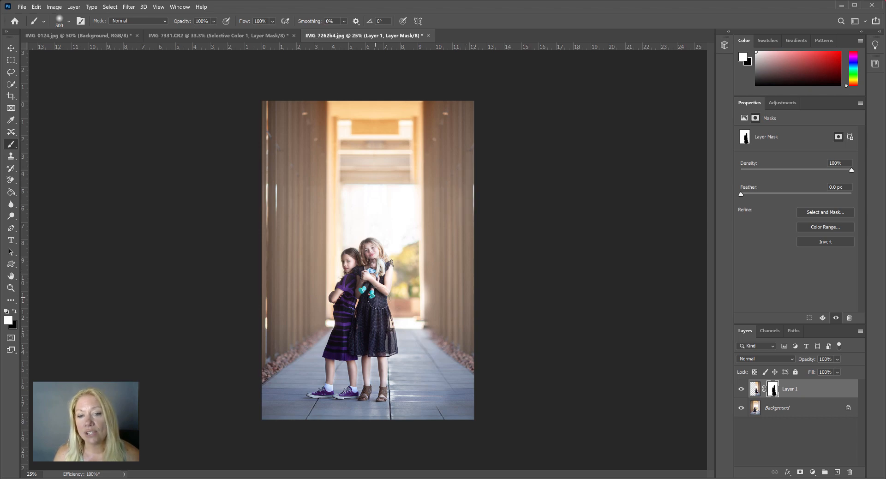
mouse_move(400, 208)
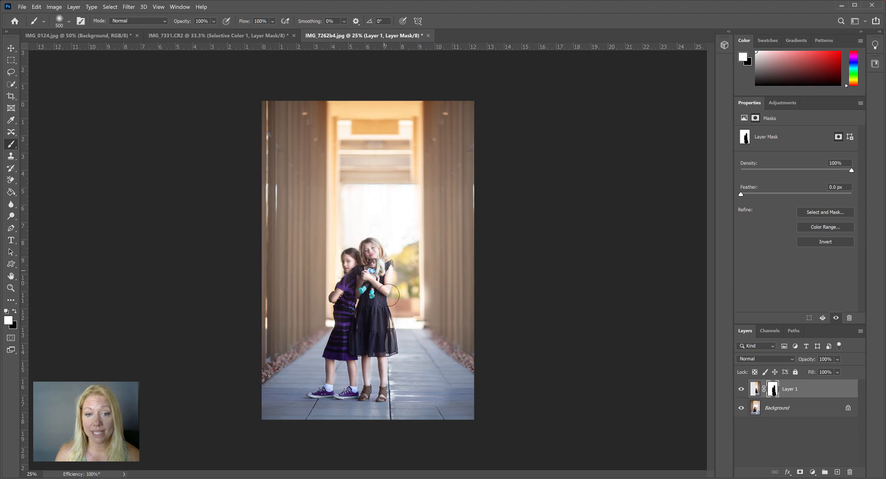
mouse_move(405, 297)
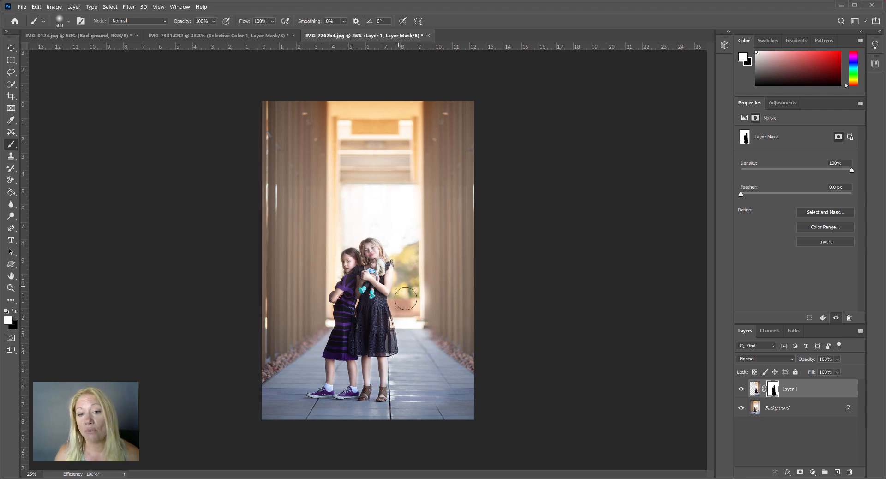
mouse_move(396, 287)
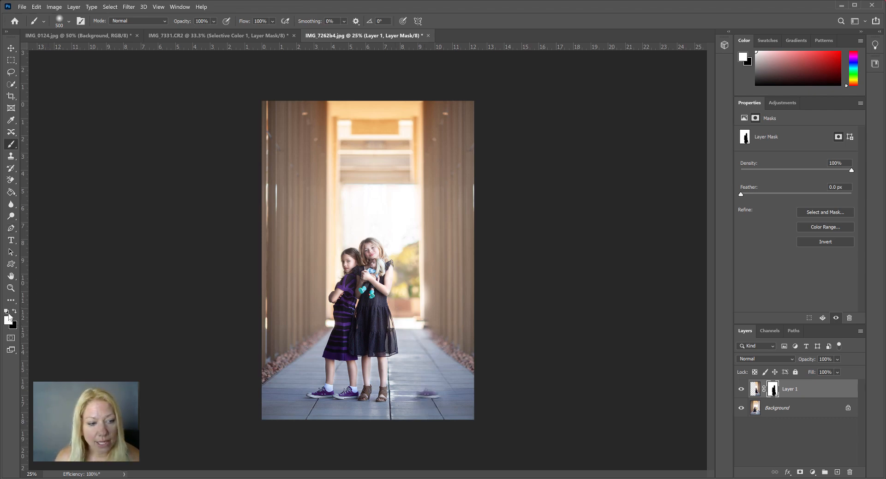
Swap the painting colour to black for masking out the duplicated girls
click(12, 311)
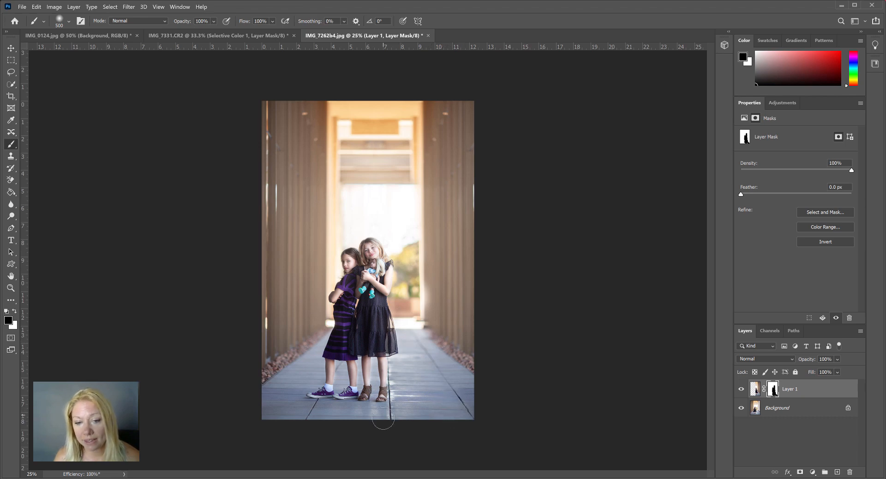
mouse_move(456, 187)
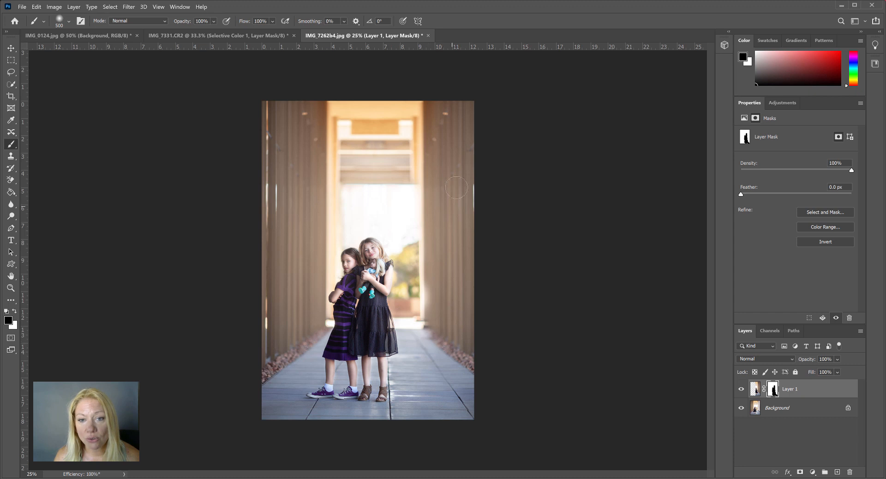
mouse_move(373, 415)
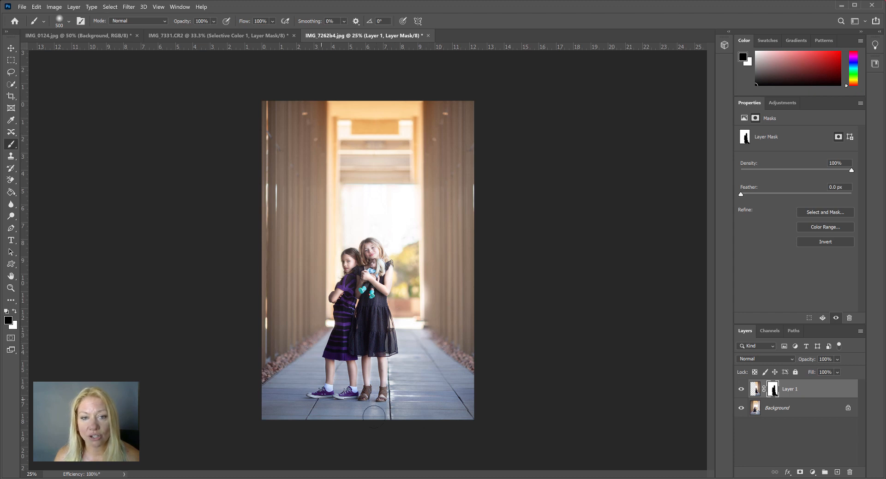